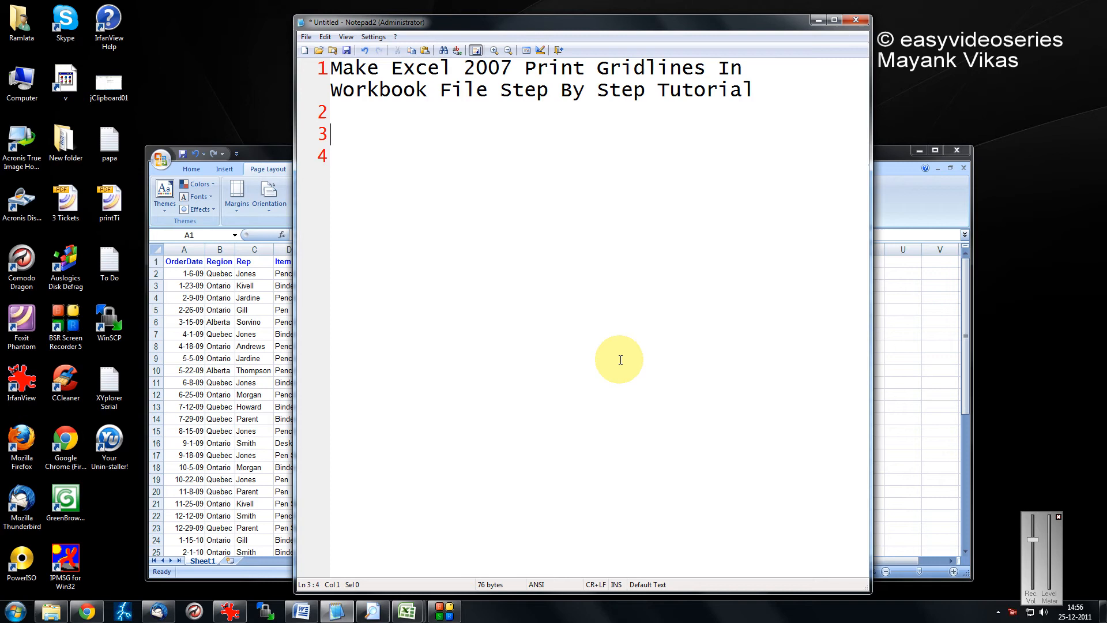
{"action": "mouse_move", "coordinate": [740, 13]}
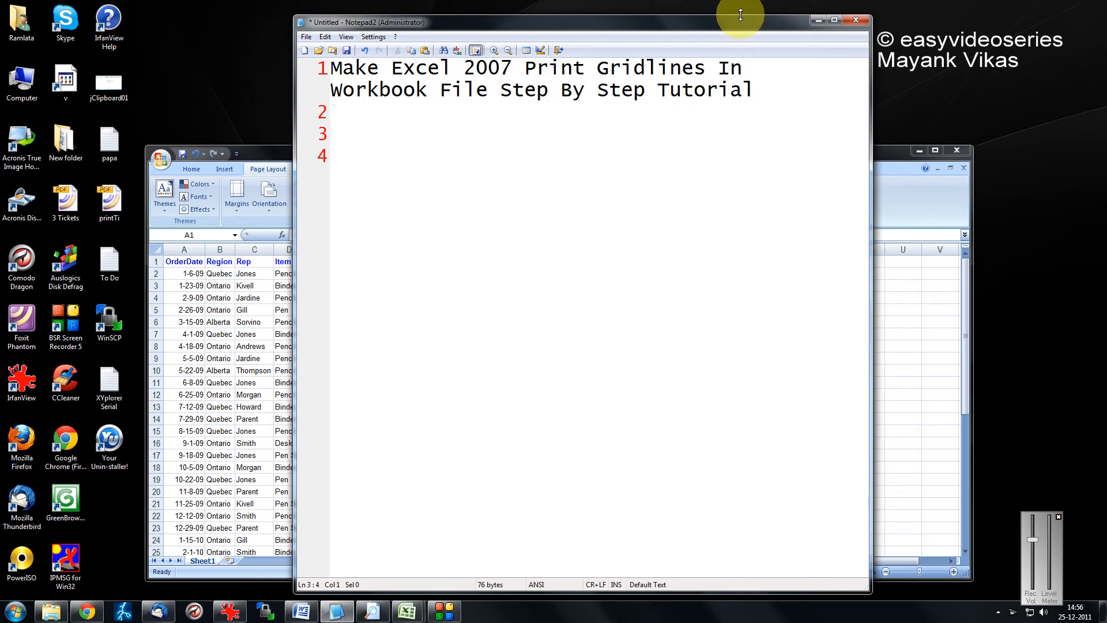
Minimize Notepad2 and show the sales sheet in Print Preview via the Office button.
{"action": "left_click", "coordinate": [408, 609]}
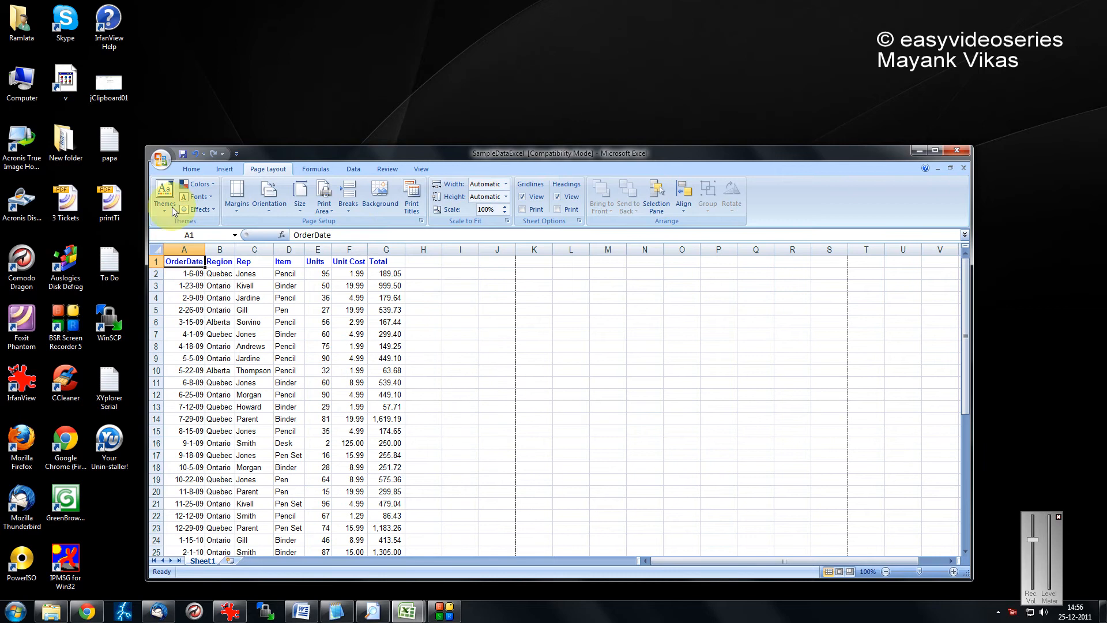
{"action": "left_click", "coordinate": [162, 159]}
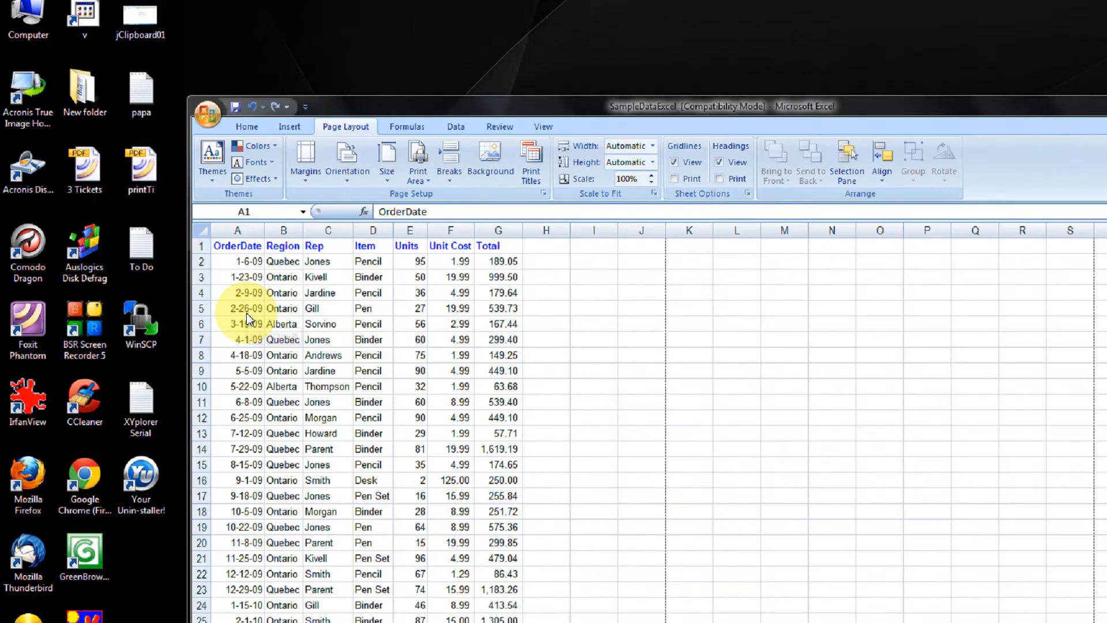
{"action": "left_click", "coordinate": [207, 109]}
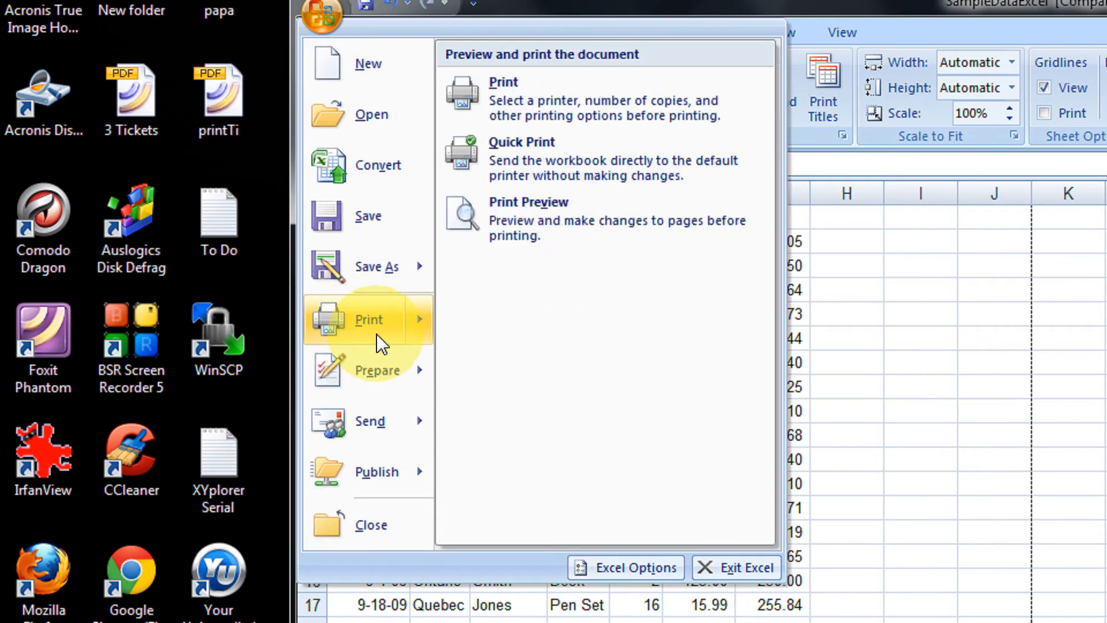
{"action": "left_click", "coordinate": [528, 213]}
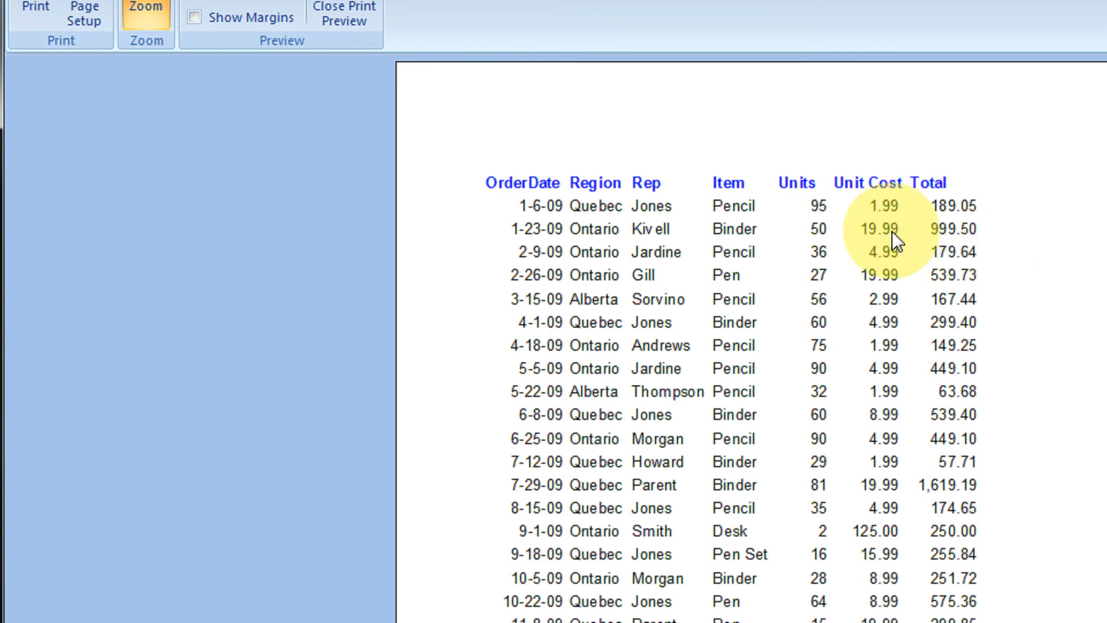
{"action": "mouse_move", "coordinate": [720, 378]}
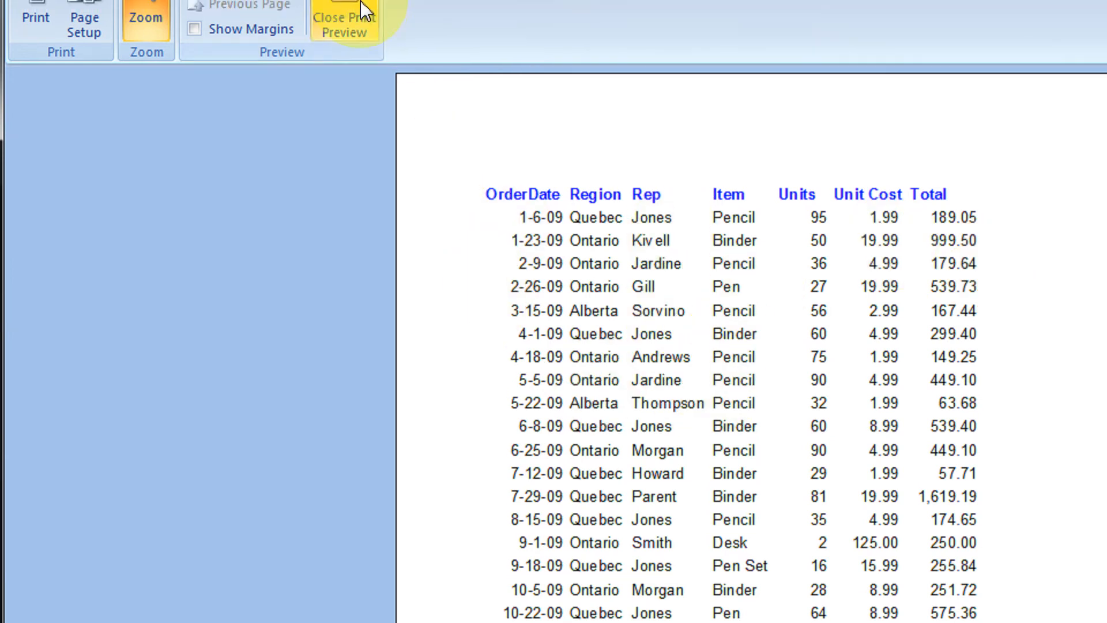
Close Print Preview to return to the sales worksheet.
{"action": "left_click", "coordinate": [345, 19]}
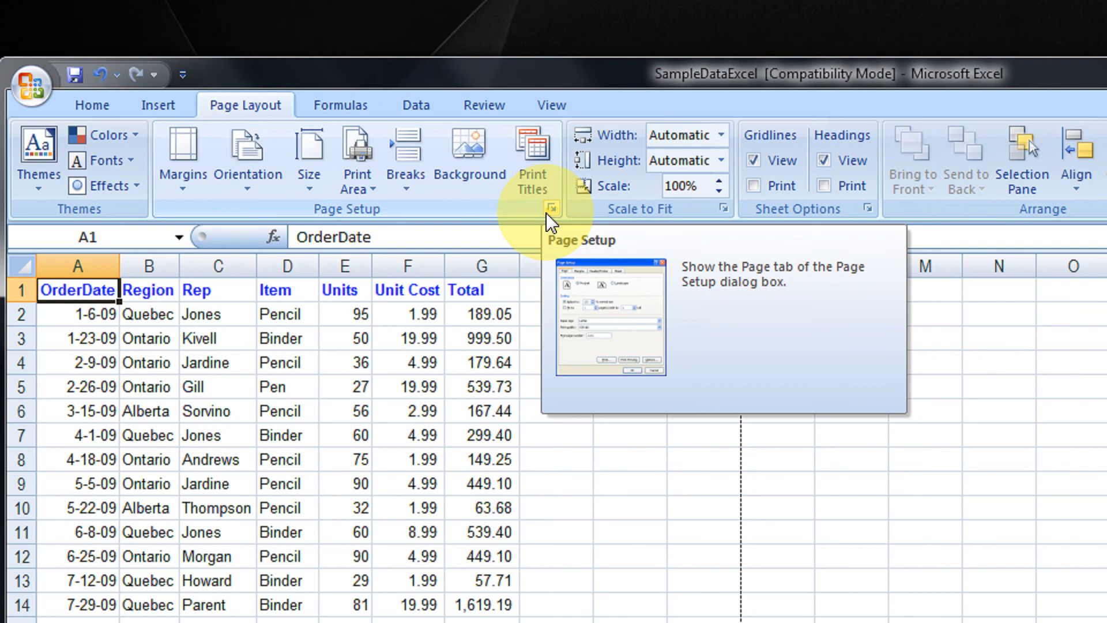
Enable Gridlines on Page Setup's Sheet tab and preview the printout with gridlines.
{"action": "left_click", "coordinate": [551, 207]}
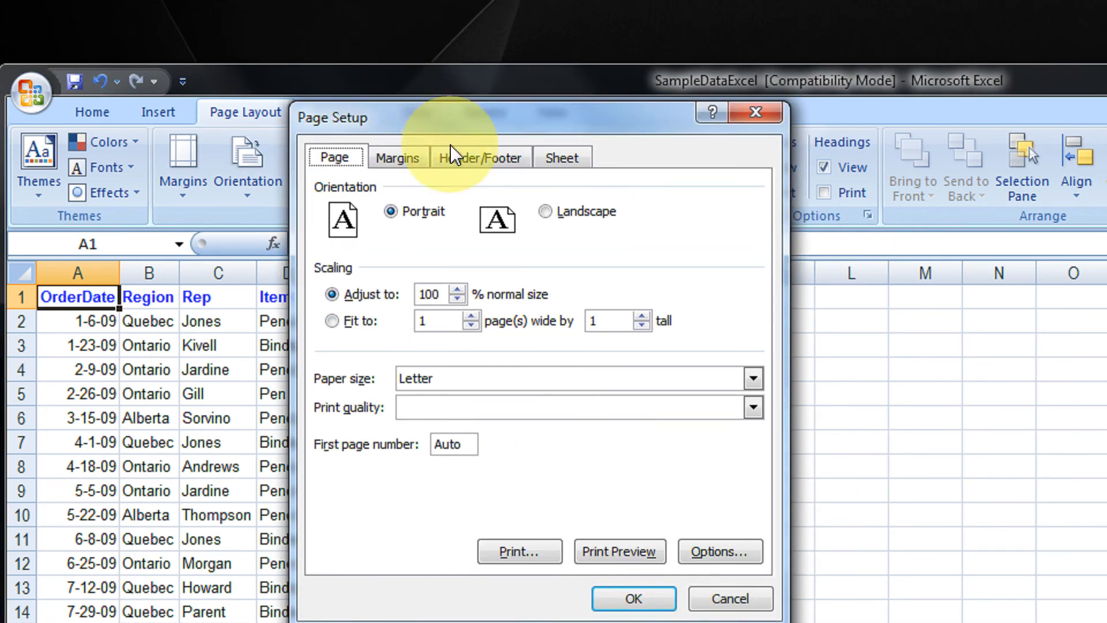
{"action": "left_click", "coordinate": [563, 157]}
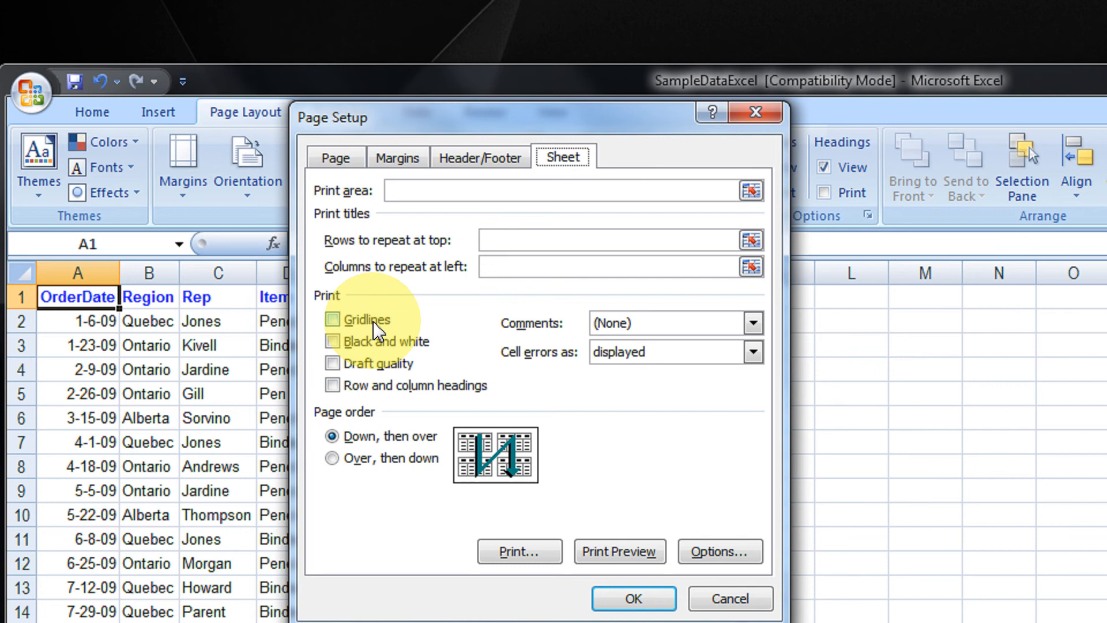
{"action": "left_click", "coordinate": [332, 319]}
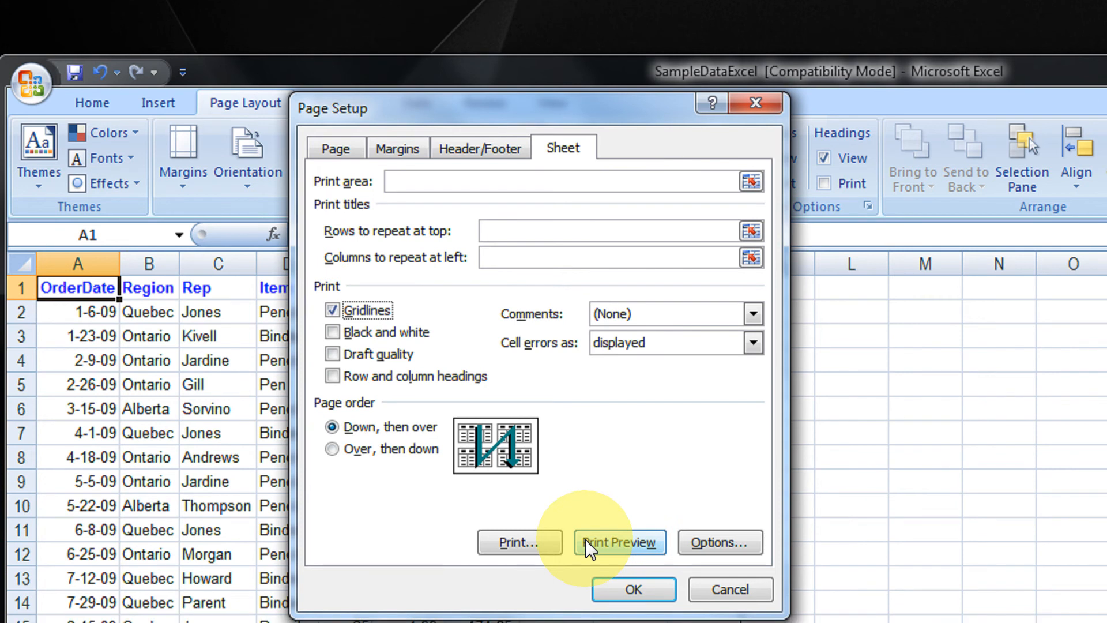
{"action": "left_click", "coordinate": [619, 542]}
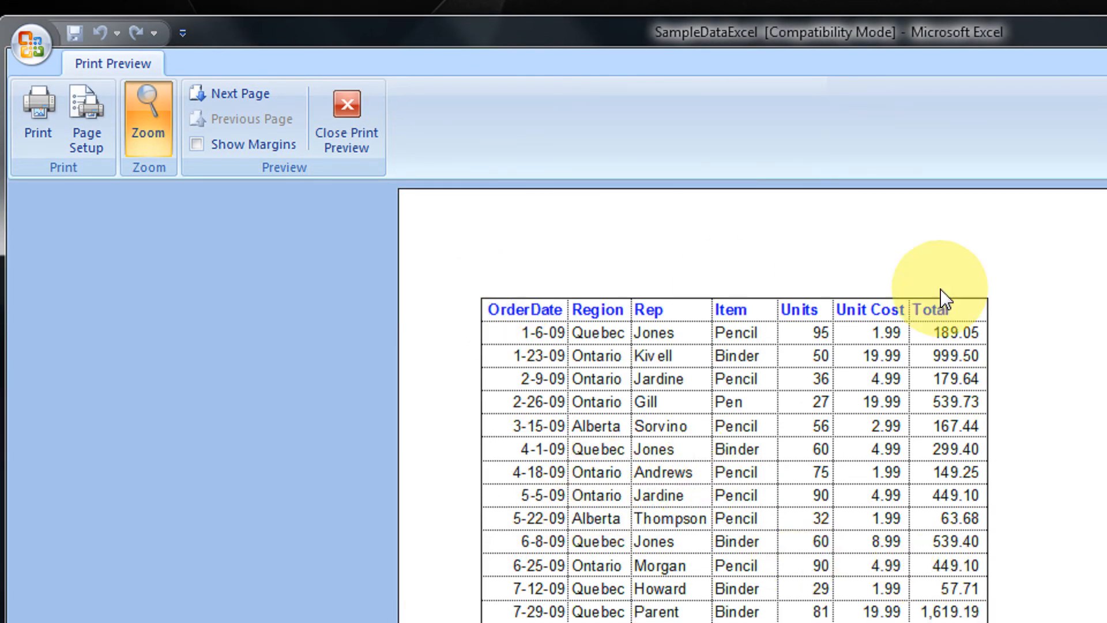
{"action": "mouse_move", "coordinate": [618, 447]}
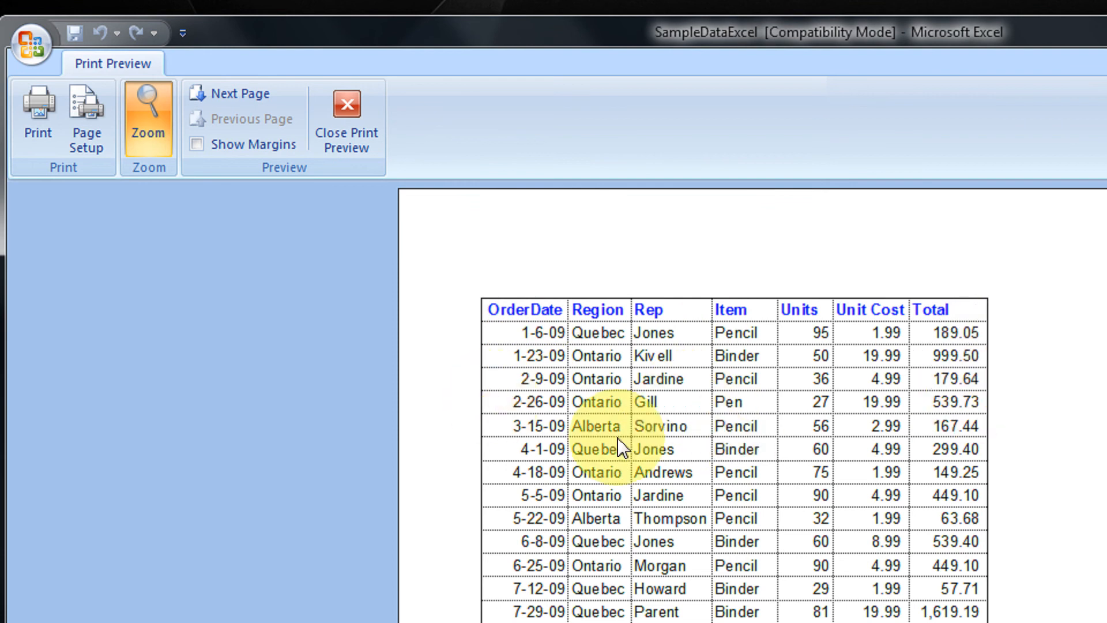
{"action": "mouse_move", "coordinate": [644, 469]}
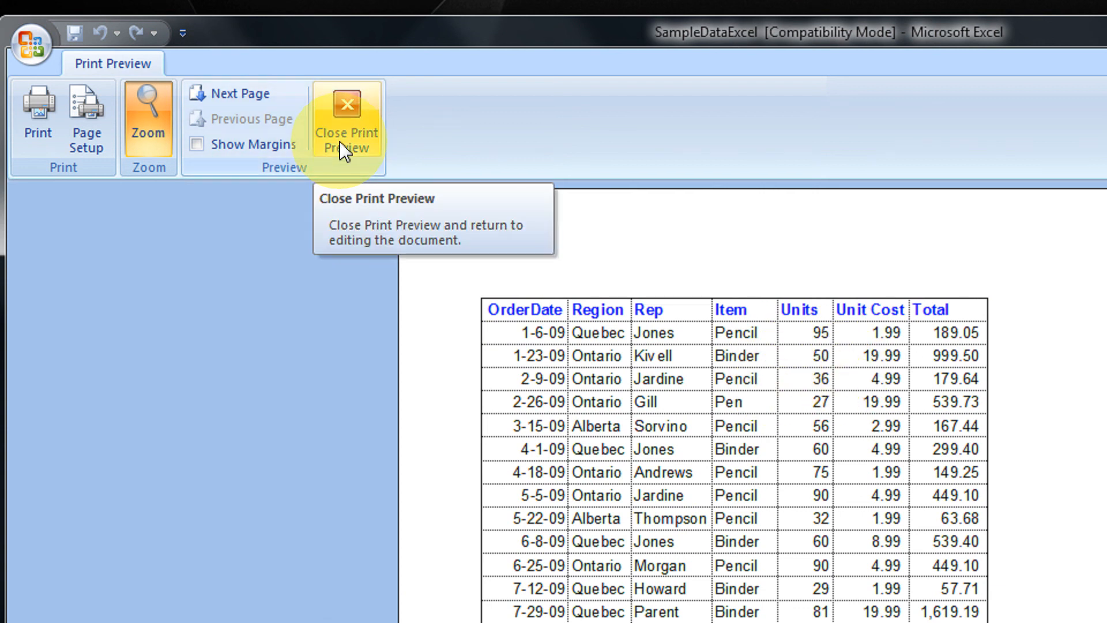
Close the gridlined Print Preview and return to the worksheet.
{"action": "left_click", "coordinate": [346, 104]}
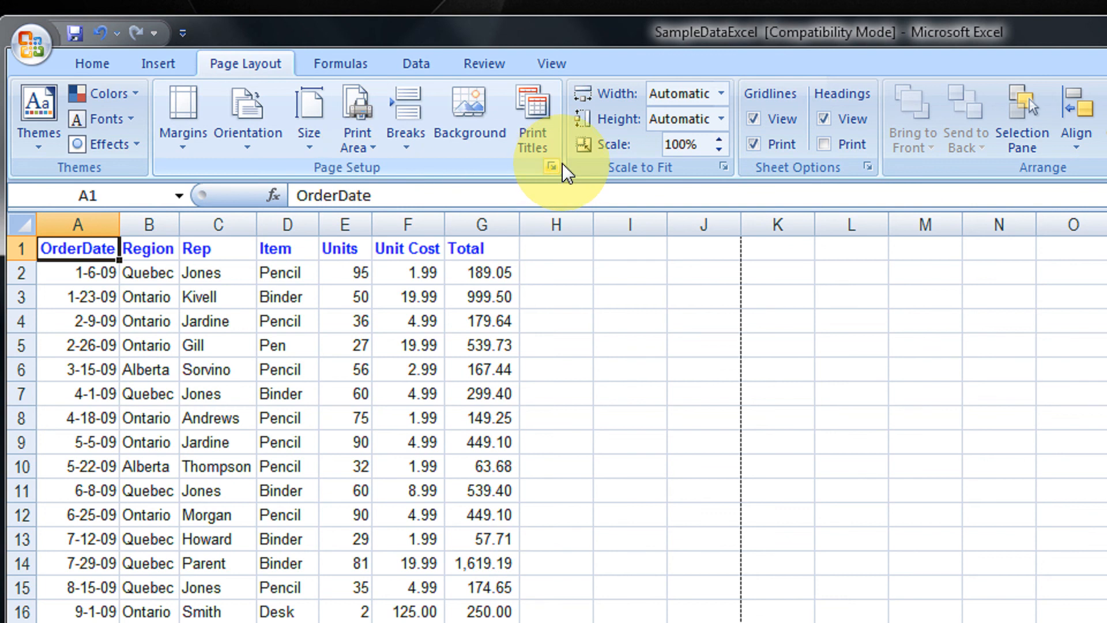
Uncheck Gridlines in Page Setup, preview the sheet without gridlines, and close the preview.
{"action": "left_click", "coordinate": [549, 169]}
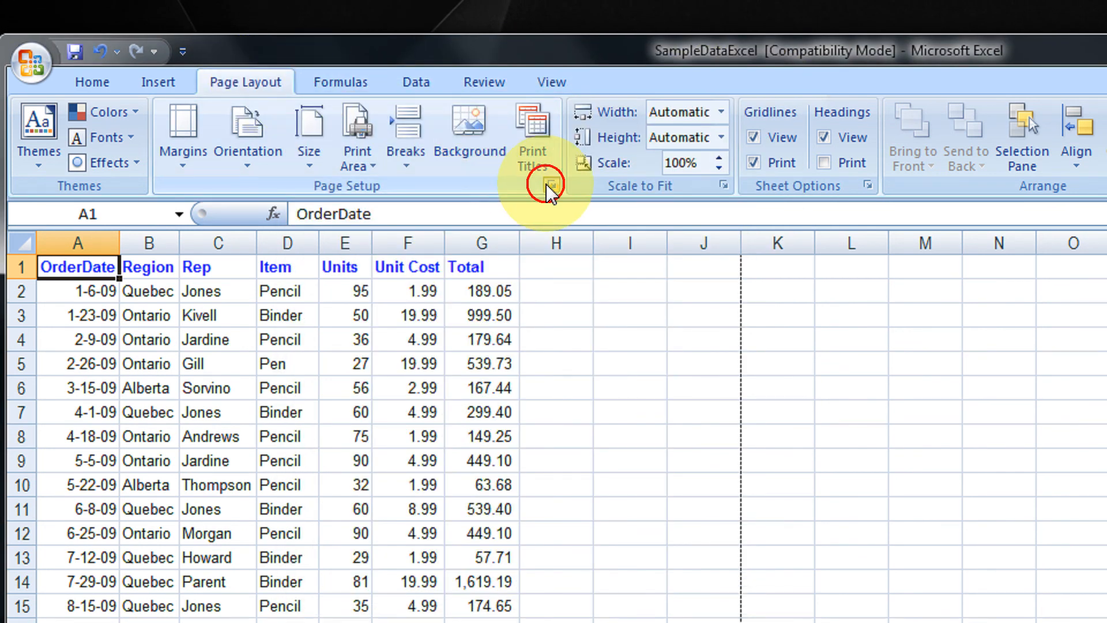
{"action": "left_click", "coordinate": [546, 187]}
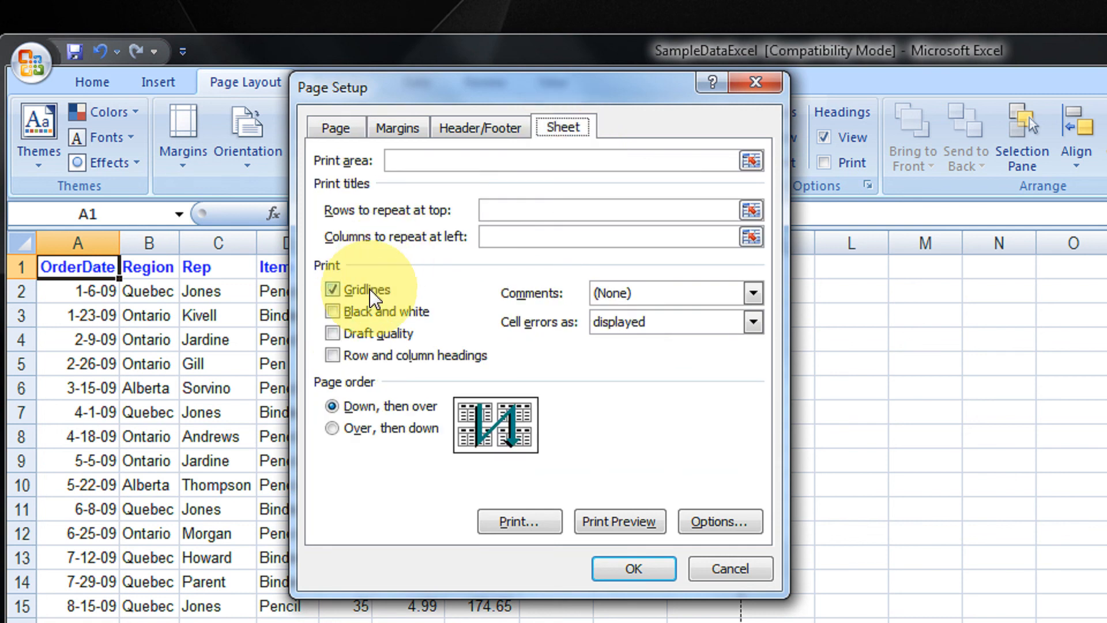
{"action": "left_click", "coordinate": [332, 290]}
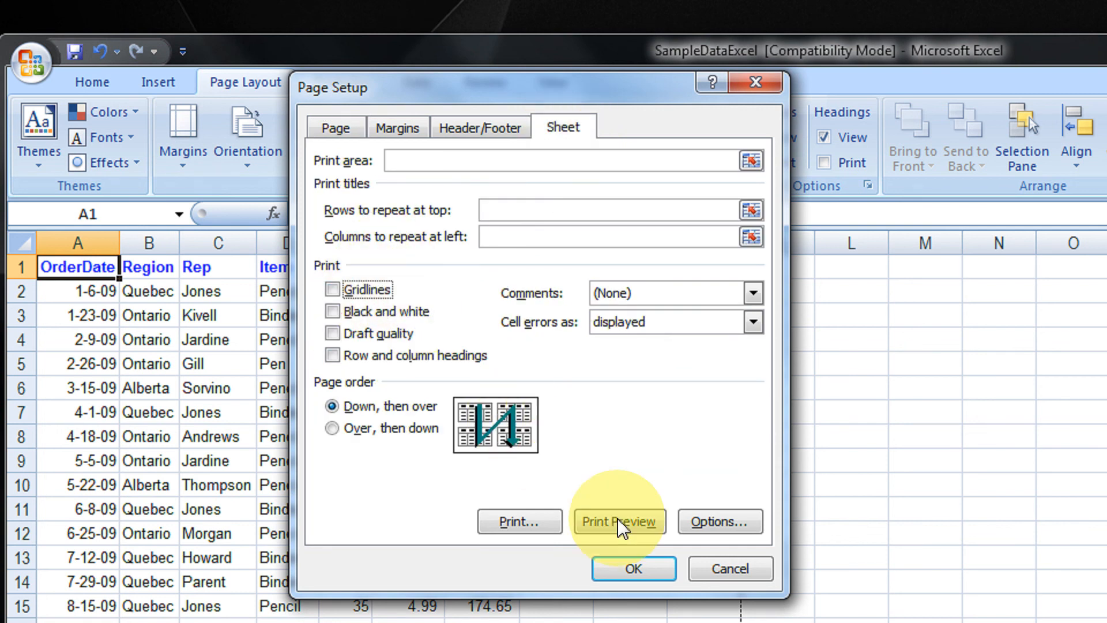
{"action": "left_click", "coordinate": [619, 521]}
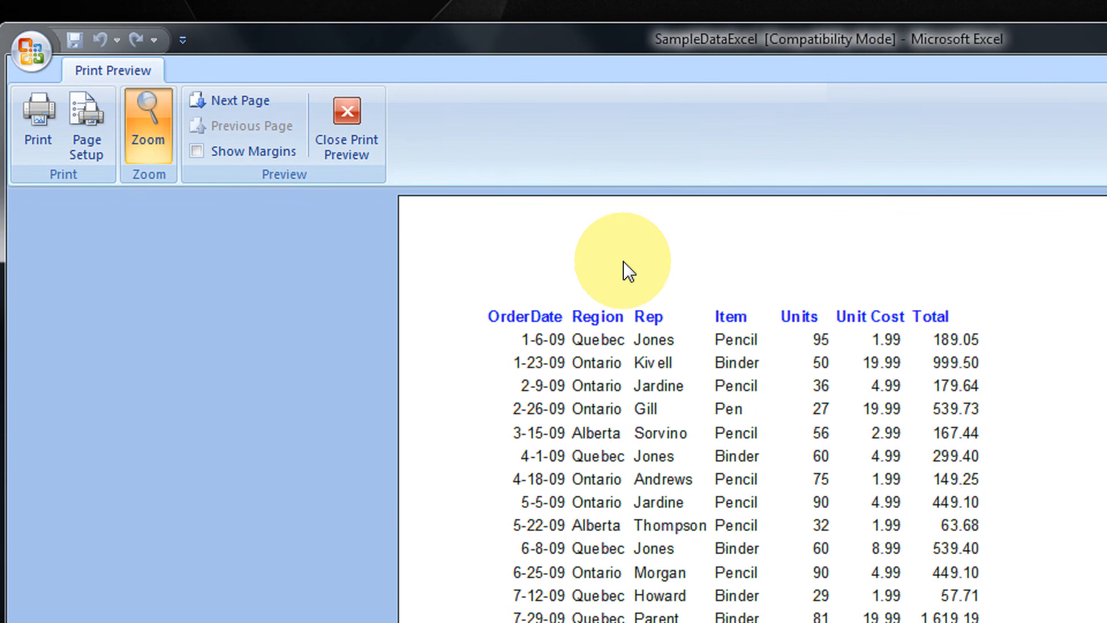
{"action": "left_click", "coordinate": [346, 113]}
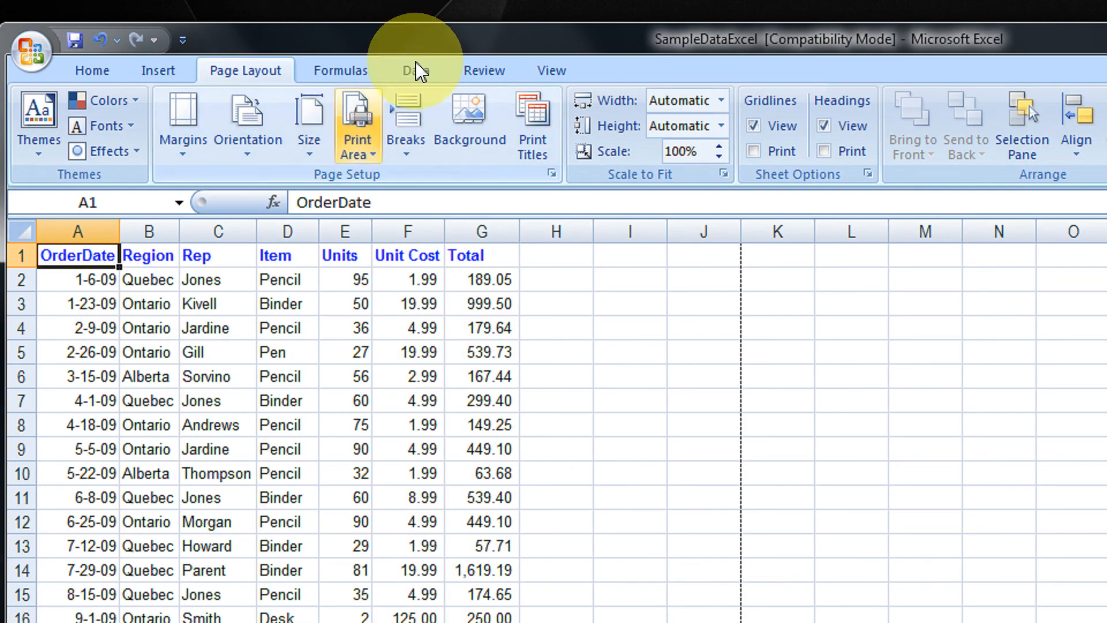